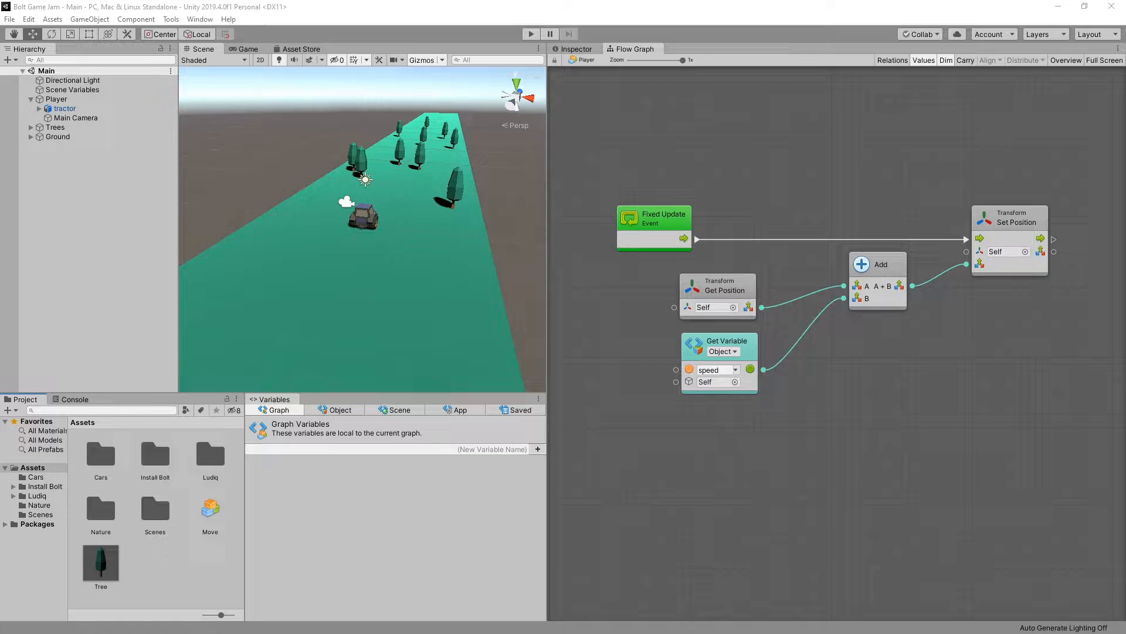
mouse_move(307, 177)
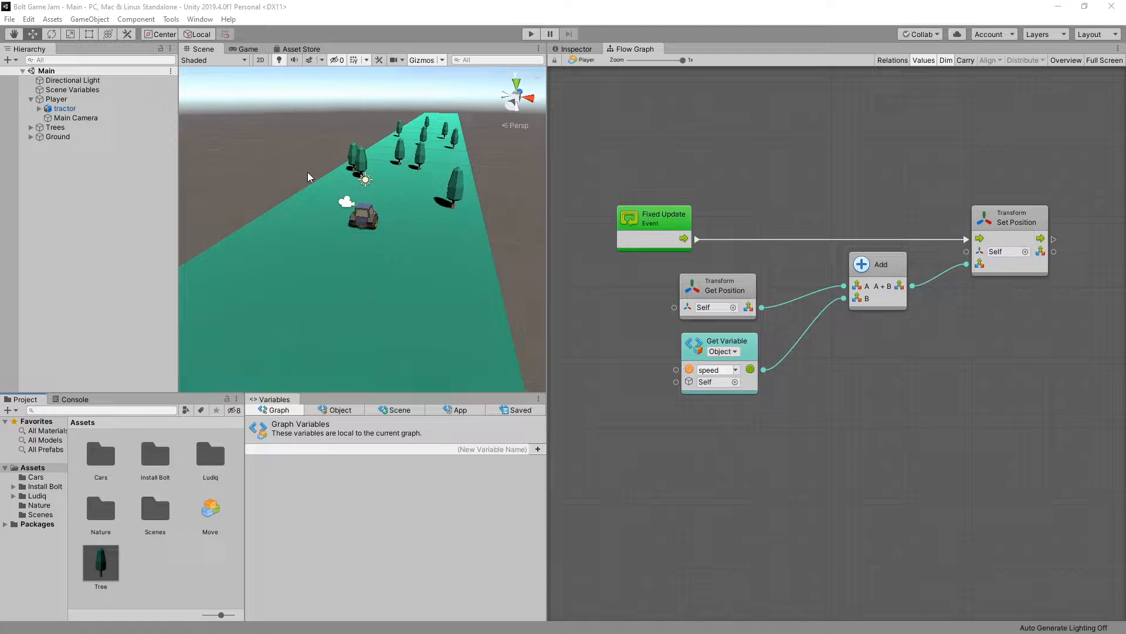
mouse_move(417, 209)
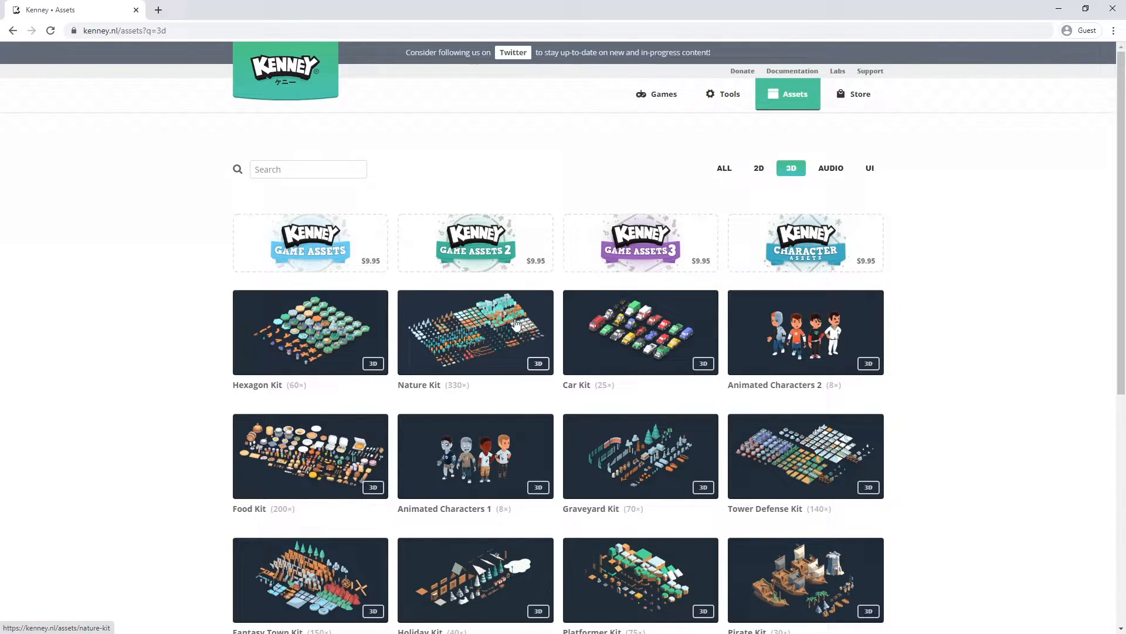
mouse_move(632, 345)
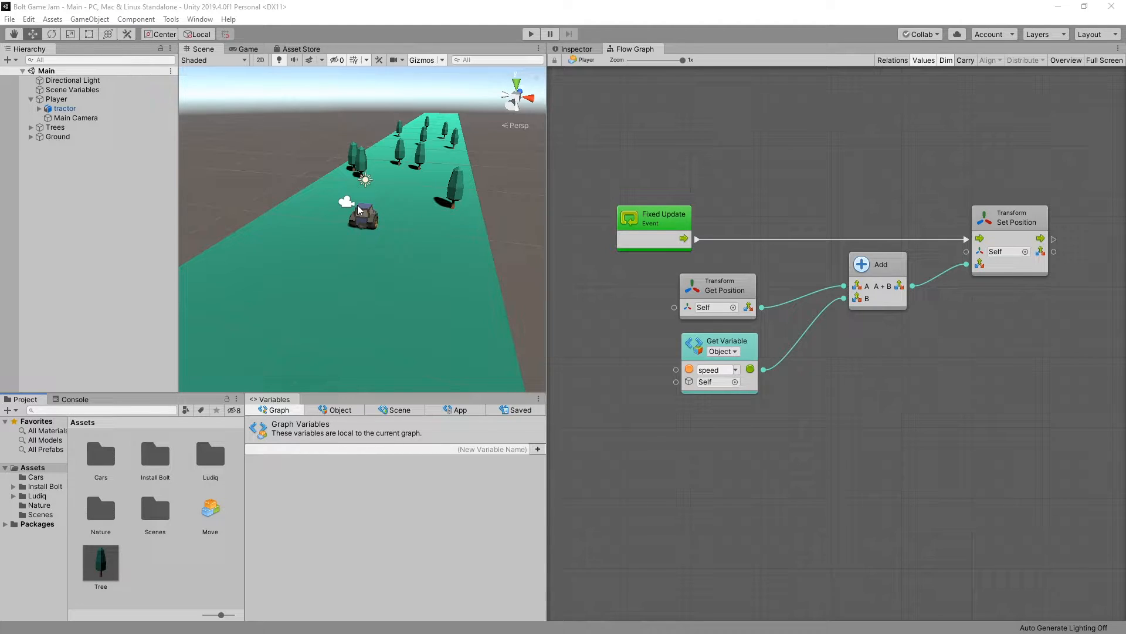
Check the speed variable, play-test the tractor, then add an Input: Get Axis node
left_click(339, 410)
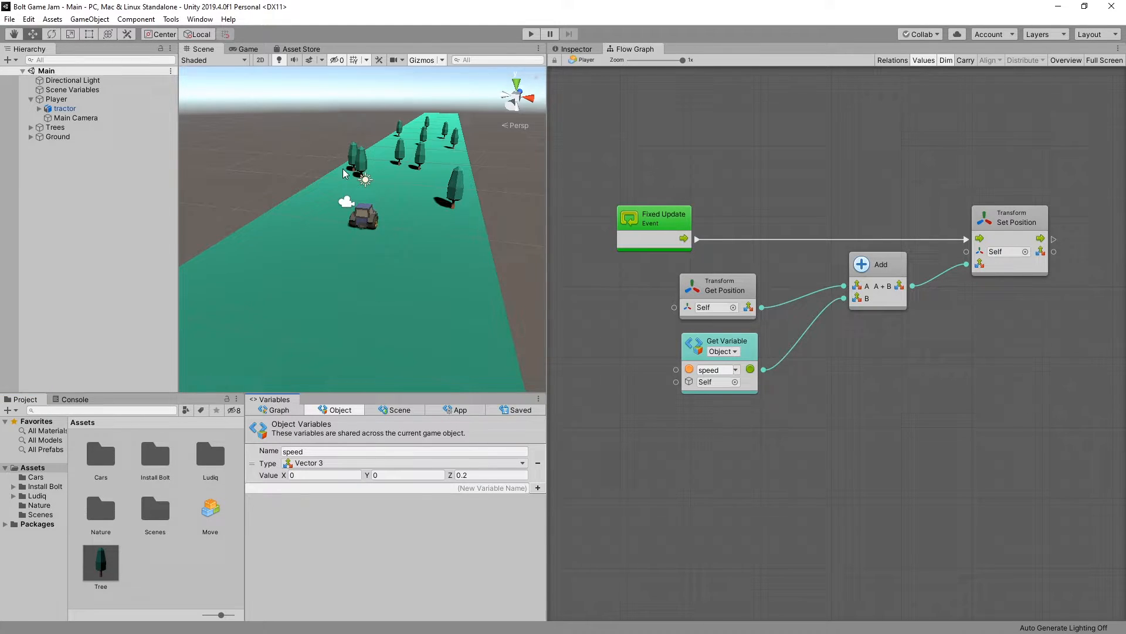
mouse_move(304, 212)
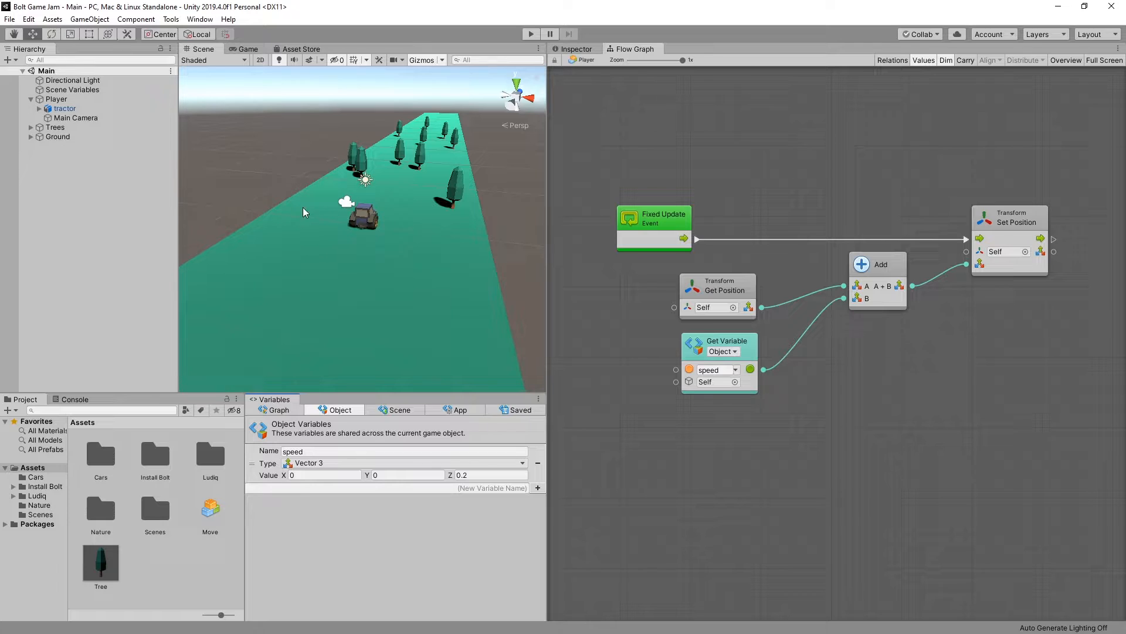
left_click(569, 34)
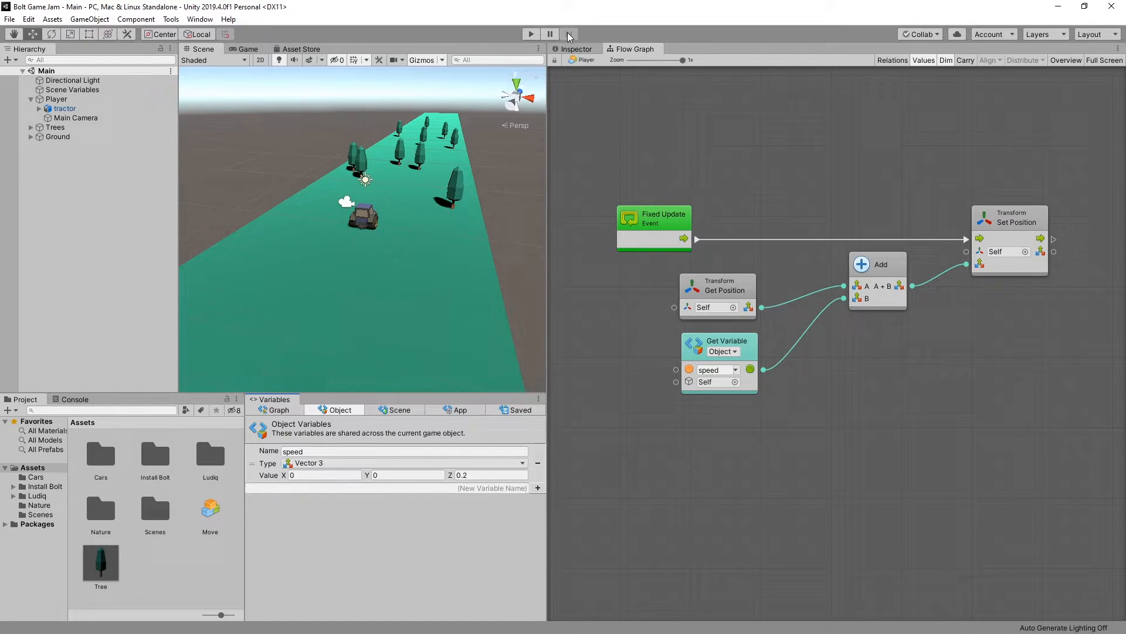
left_click(531, 34)
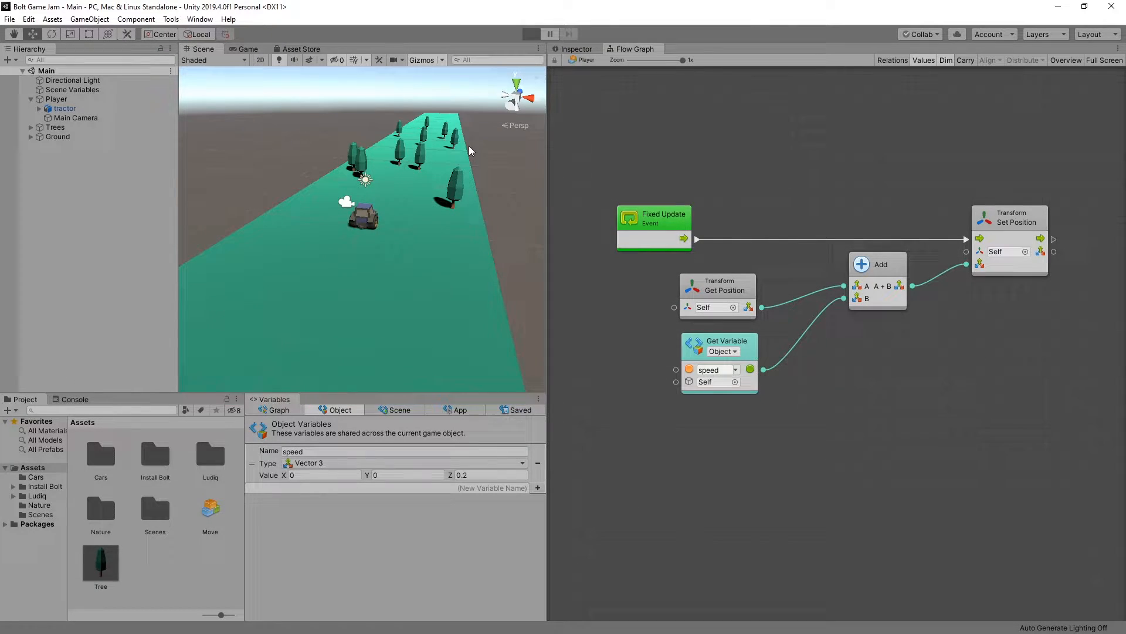
left_click(531, 34)
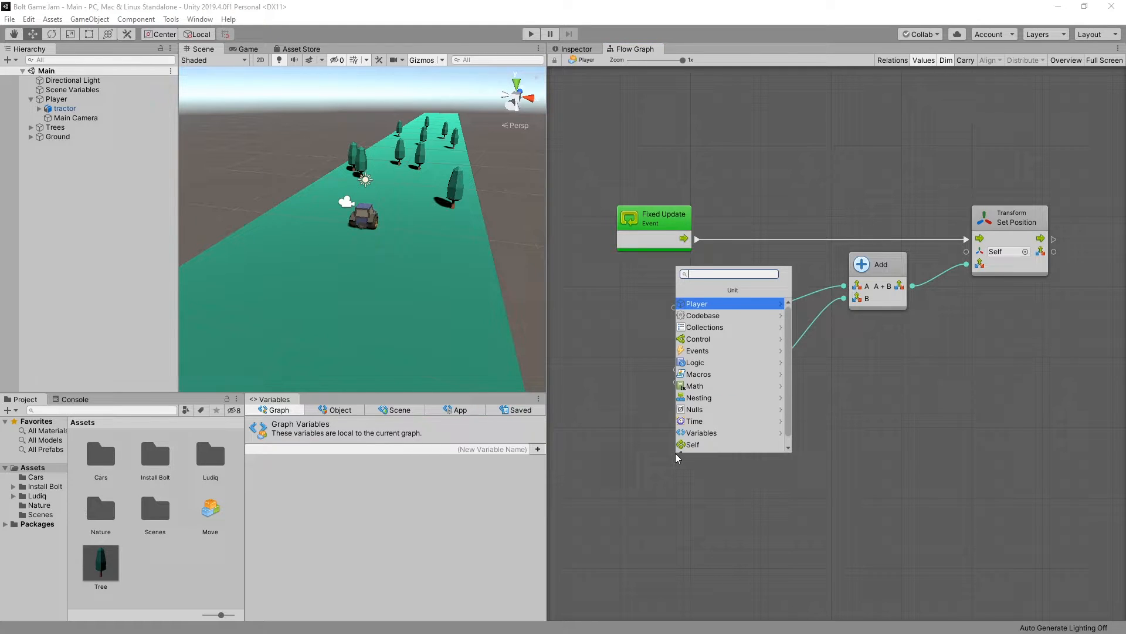
type("input")
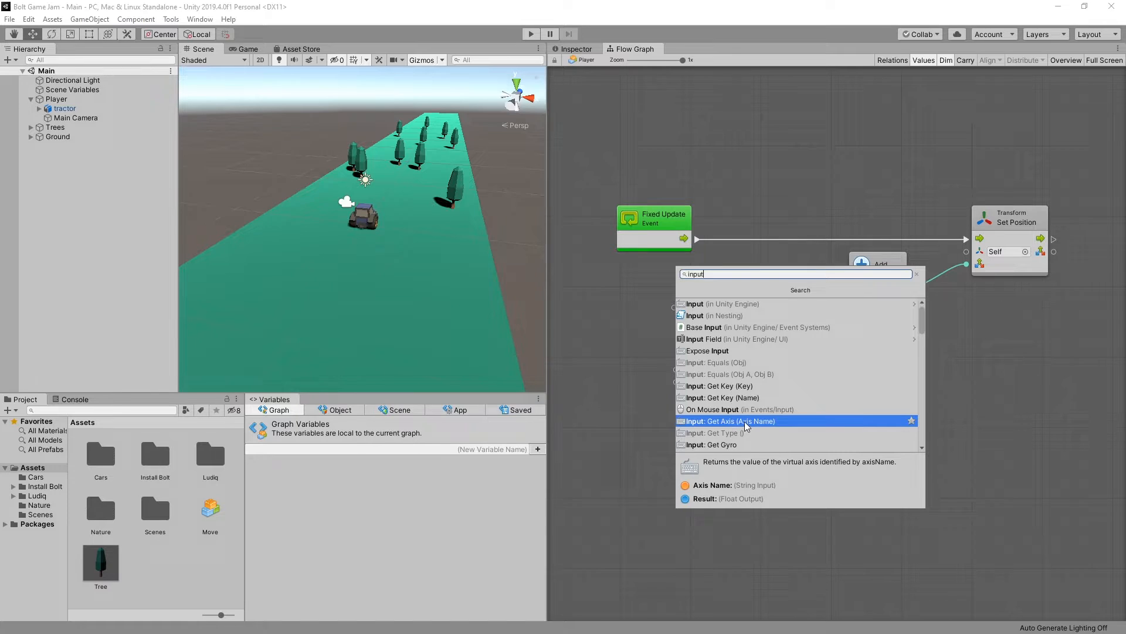
left_click(728, 421)
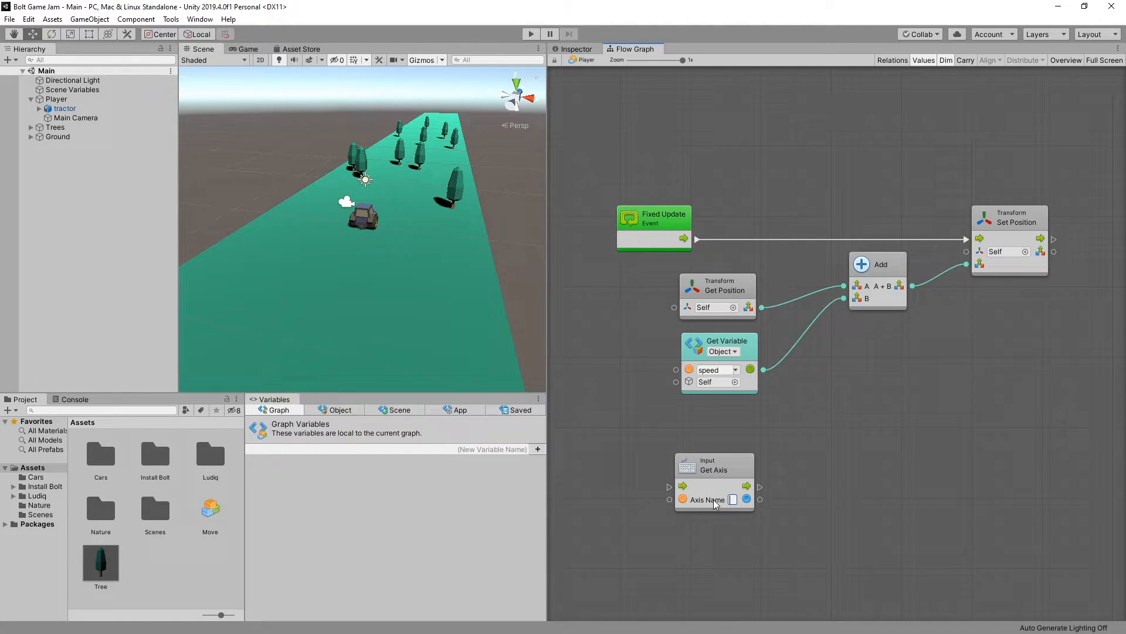
mouse_move(720, 507)
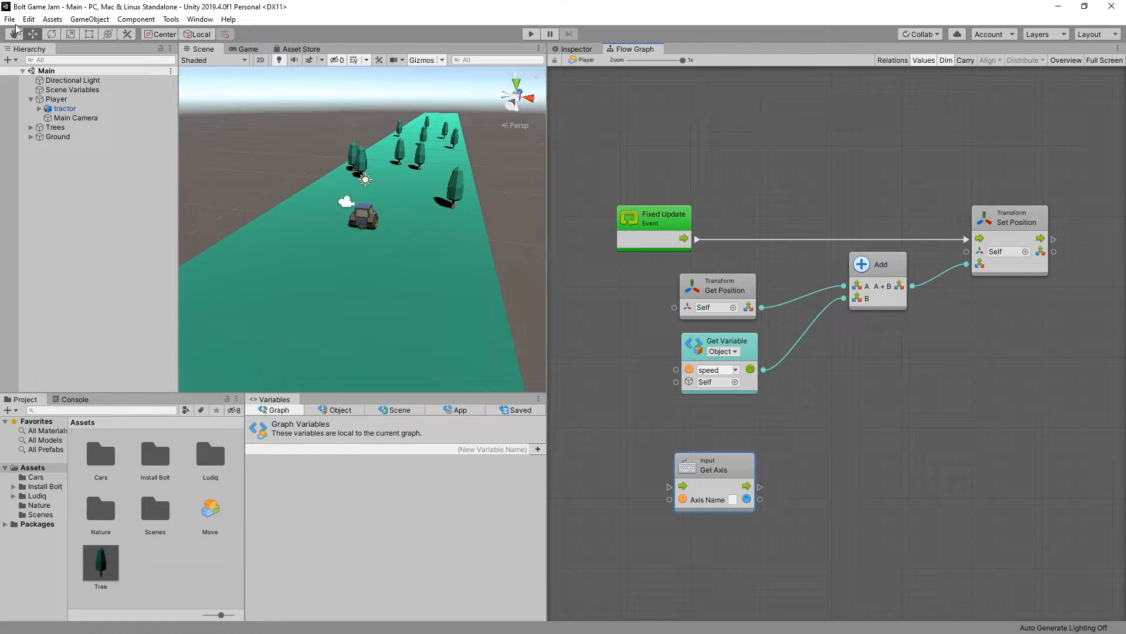
Open the Input Manager settings and select the Horizontal axis name
left_click(28, 19)
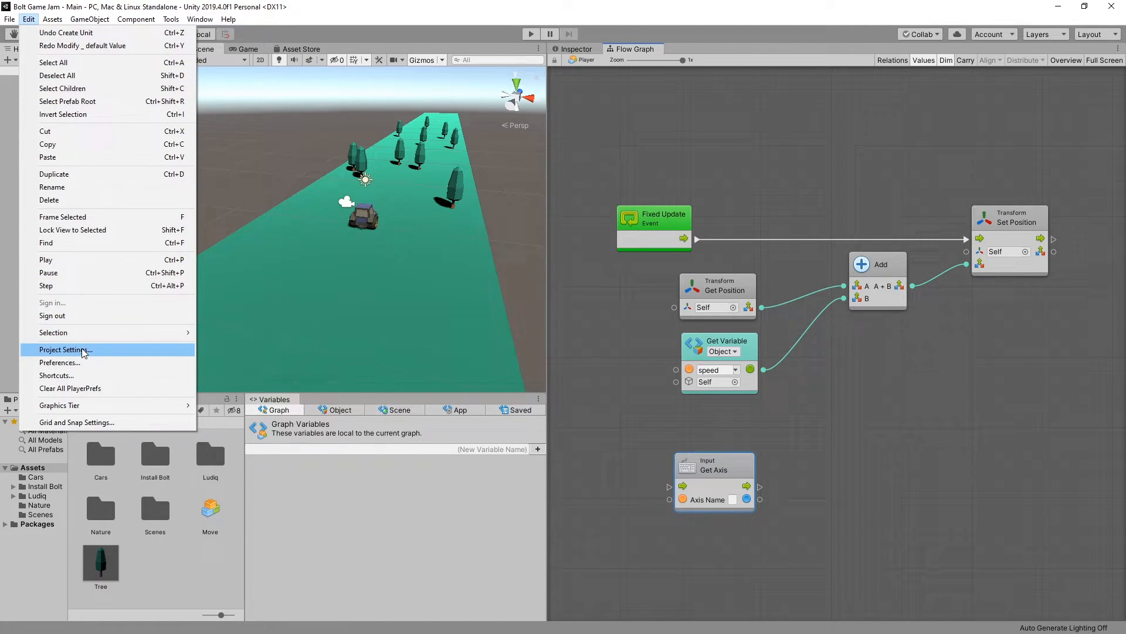
left_click(65, 349)
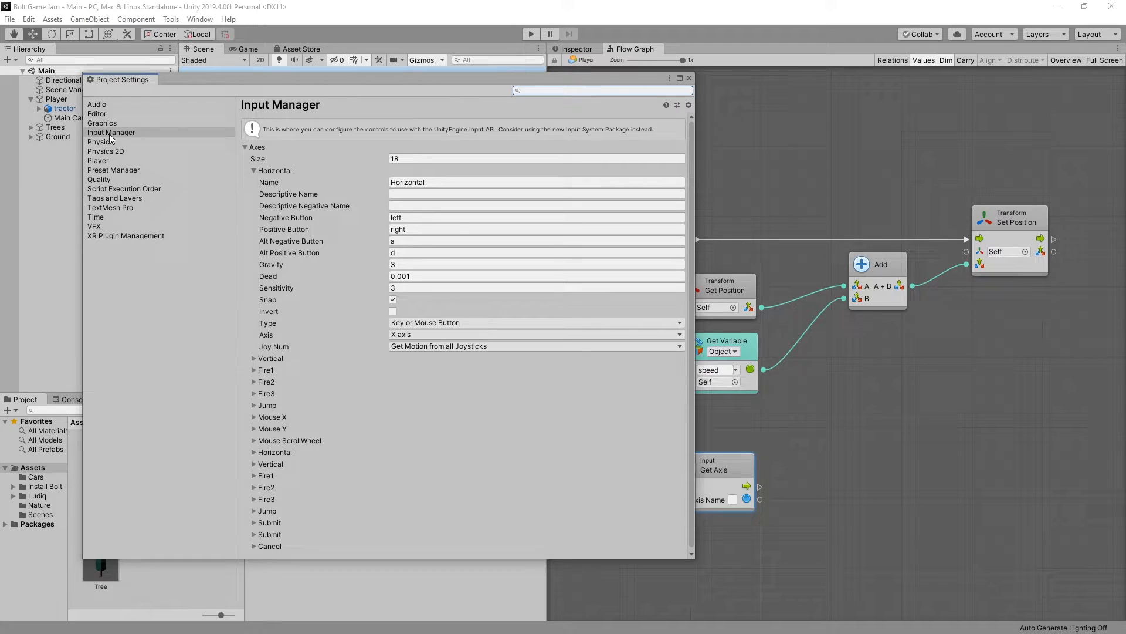
left_click(252, 170)
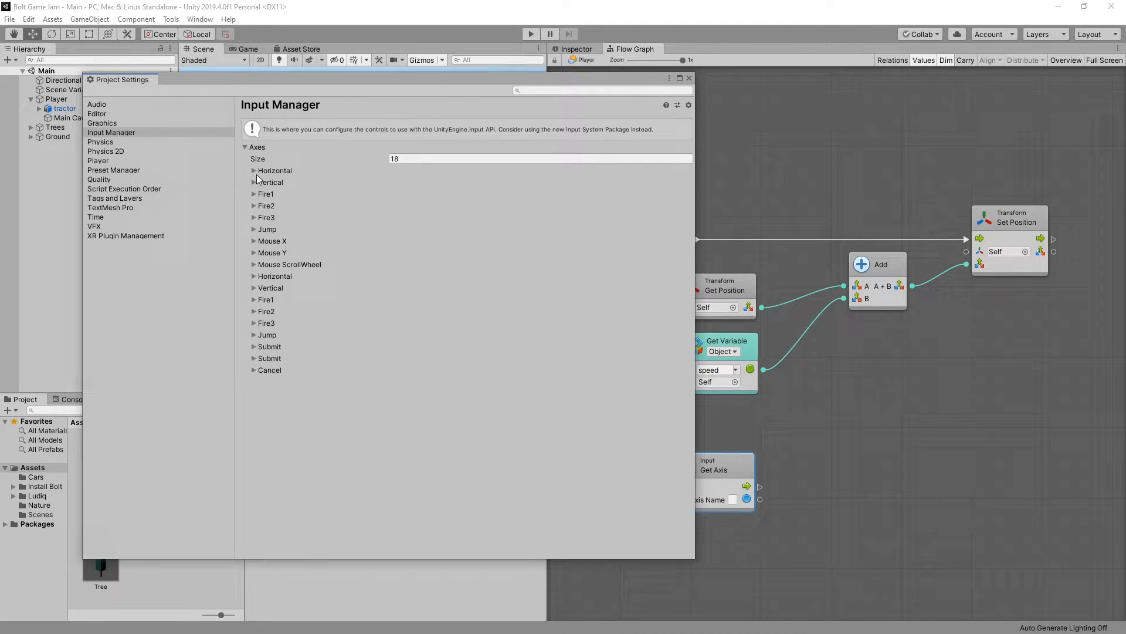
left_click(253, 170)
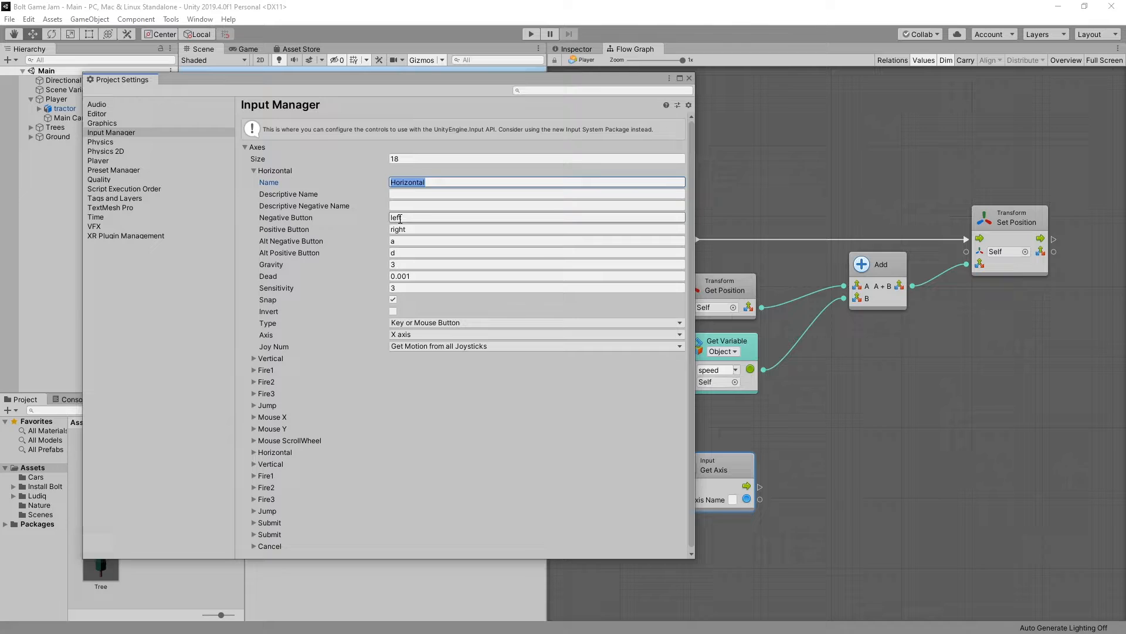
left_click(535, 240)
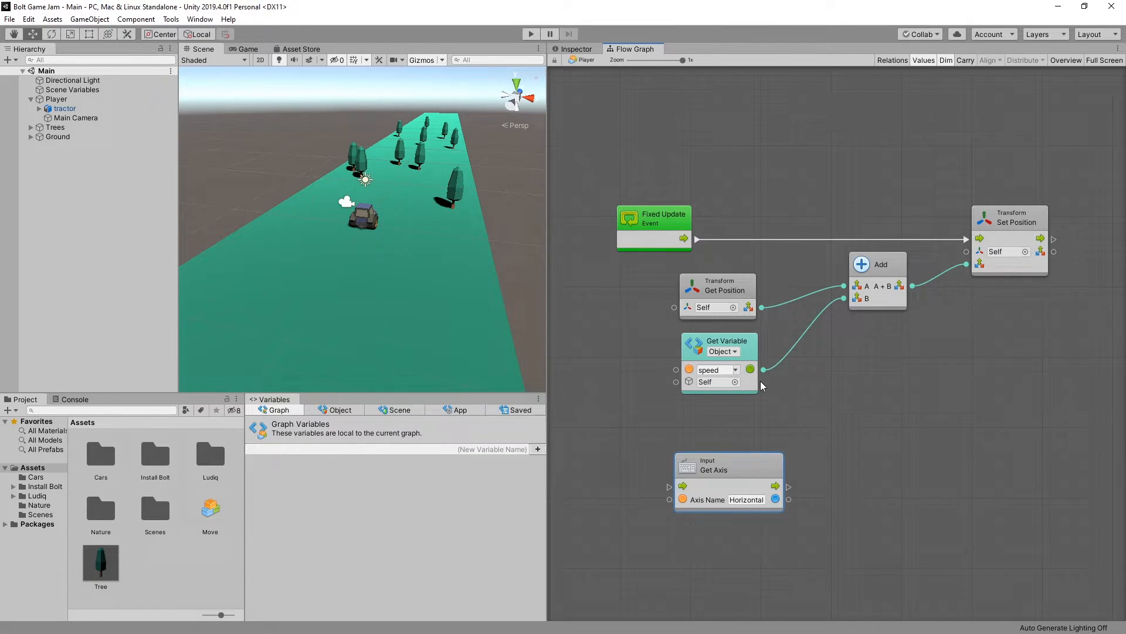
mouse_move(796, 503)
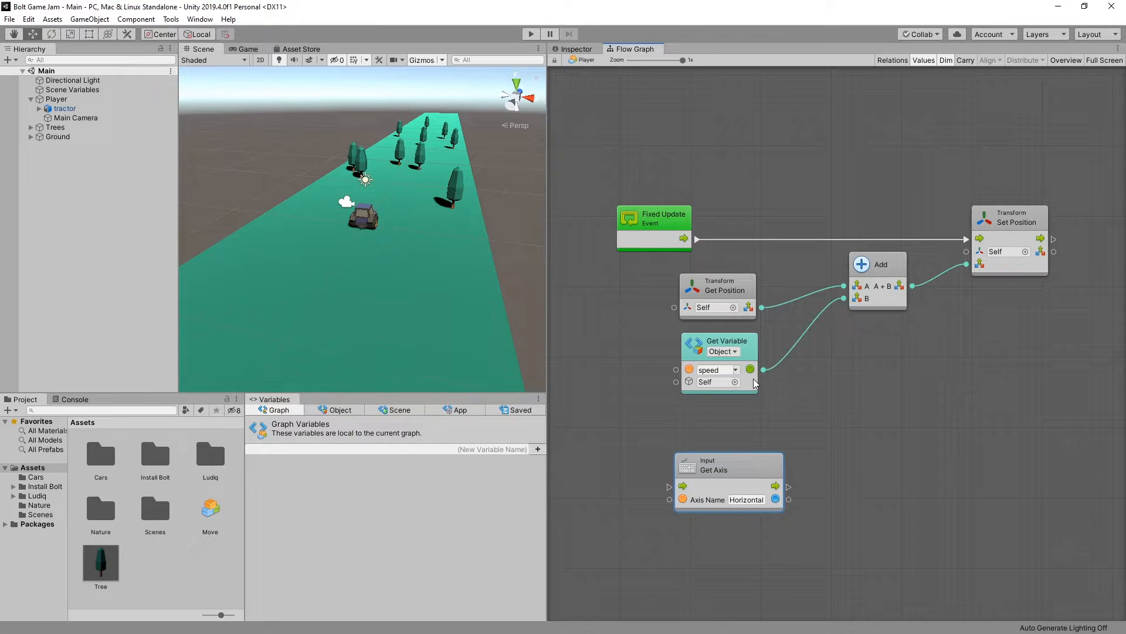
mouse_move(801, 510)
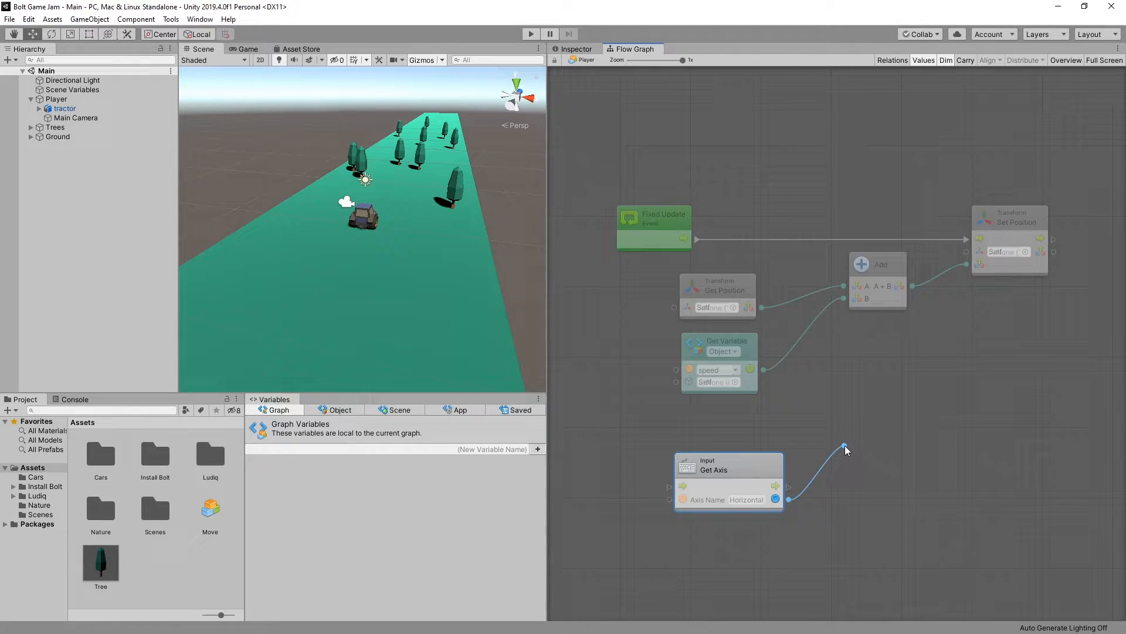
Add a Create Vector 3 unit taking the axis value as X, with Y 0 and Z 1
left_click(846, 446)
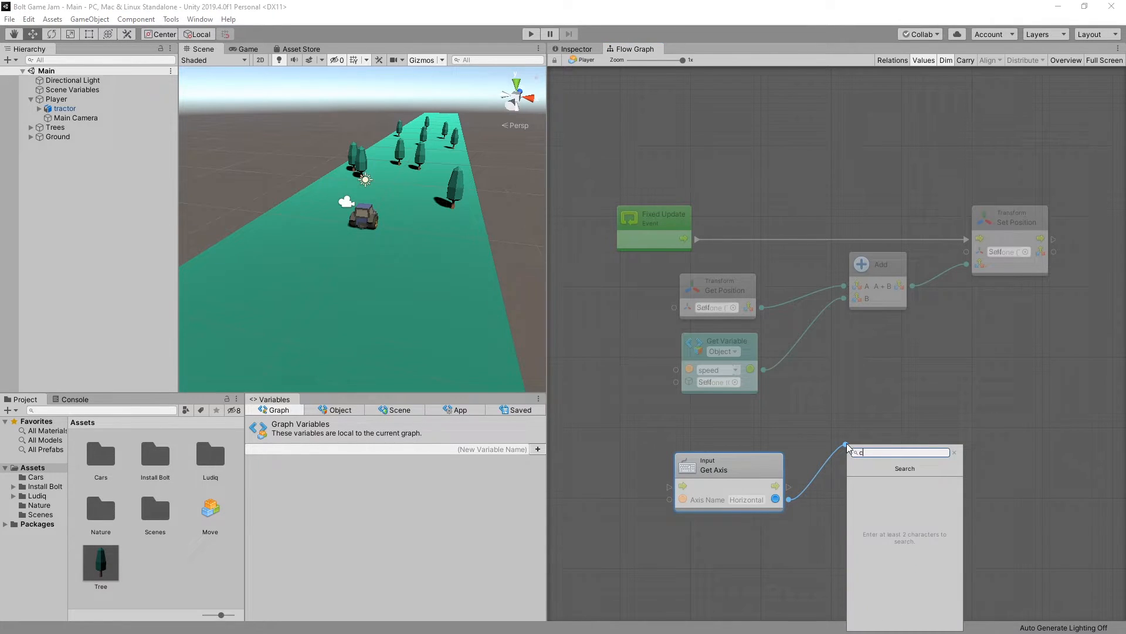
type("reate vec")
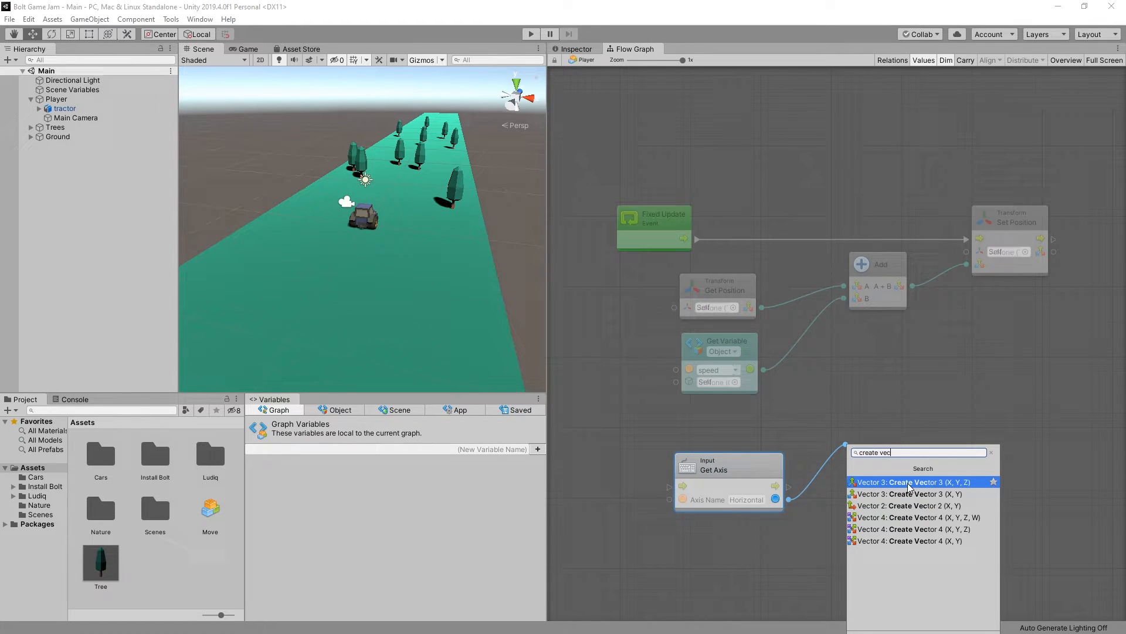
left_click(912, 481)
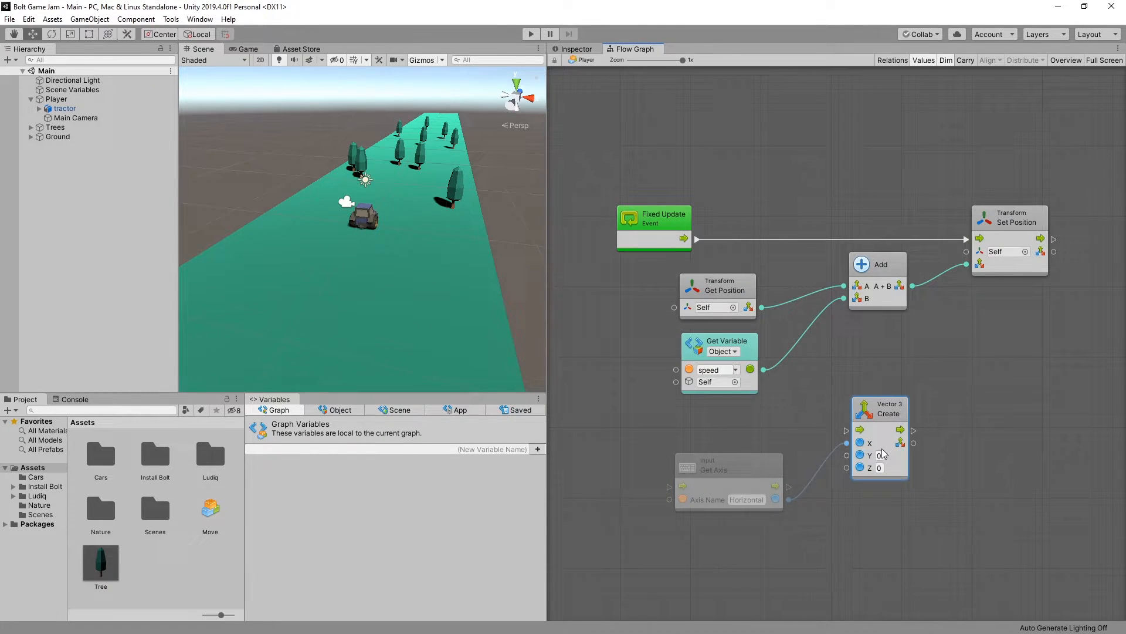
left_click(880, 467)
type("1")
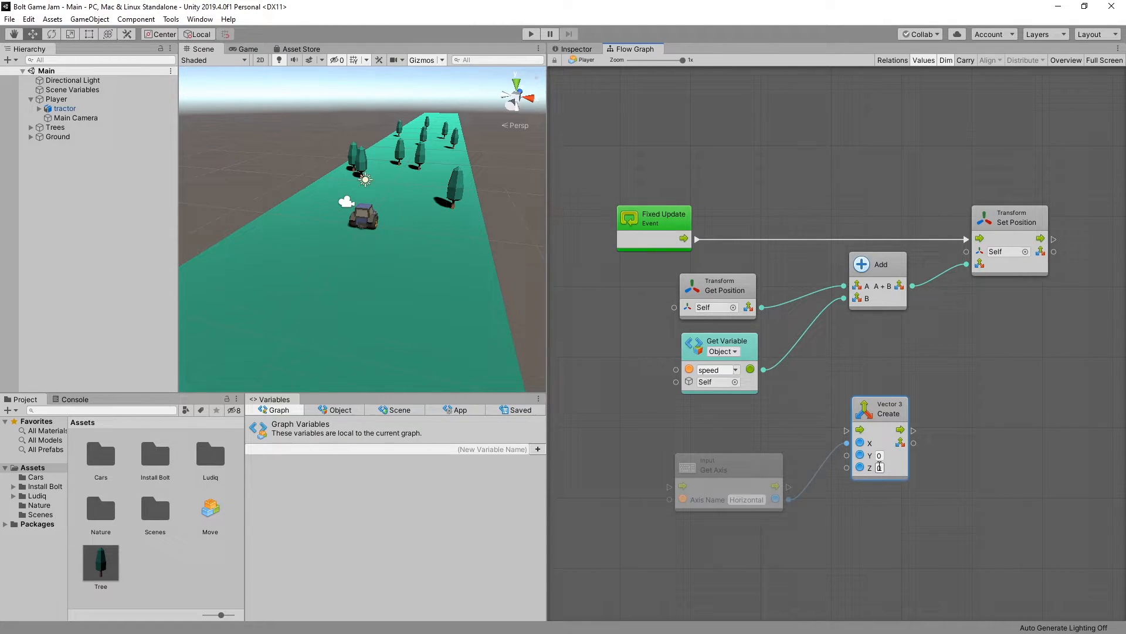
left_click(887, 467)
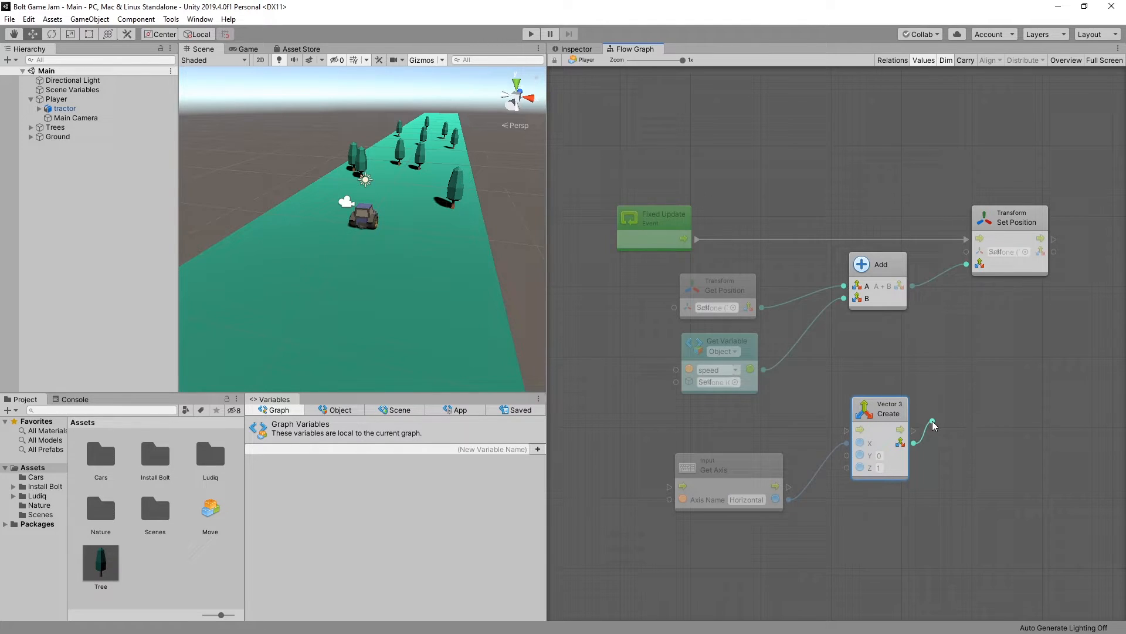
Add a Multiply unit from the vector output and wire its product into Add's B input
left_click(932, 422)
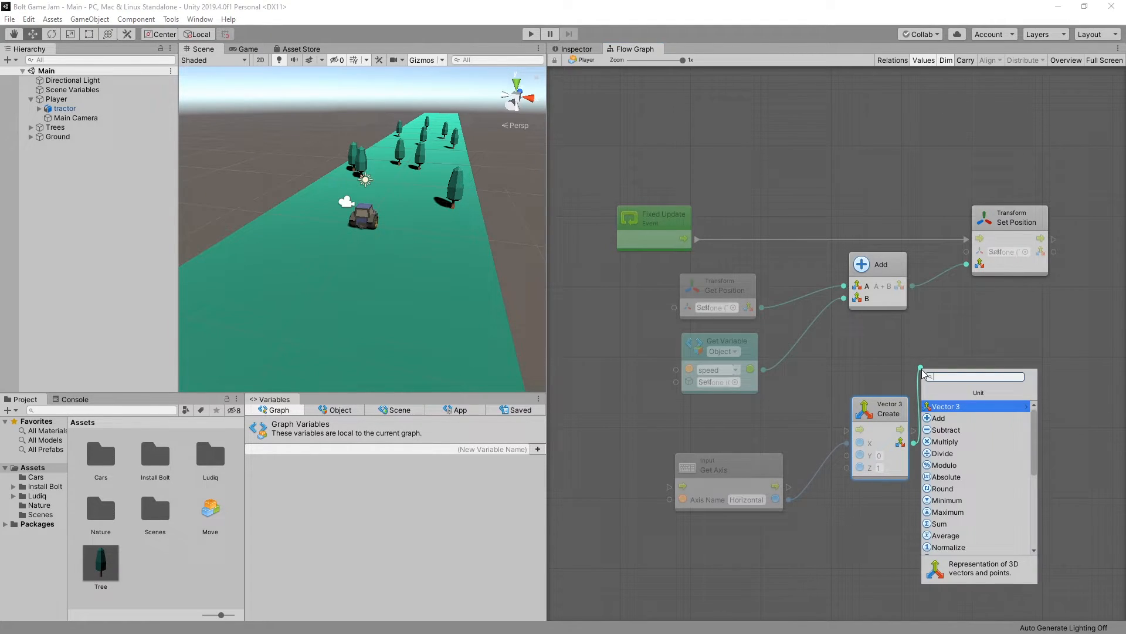
type("mu")
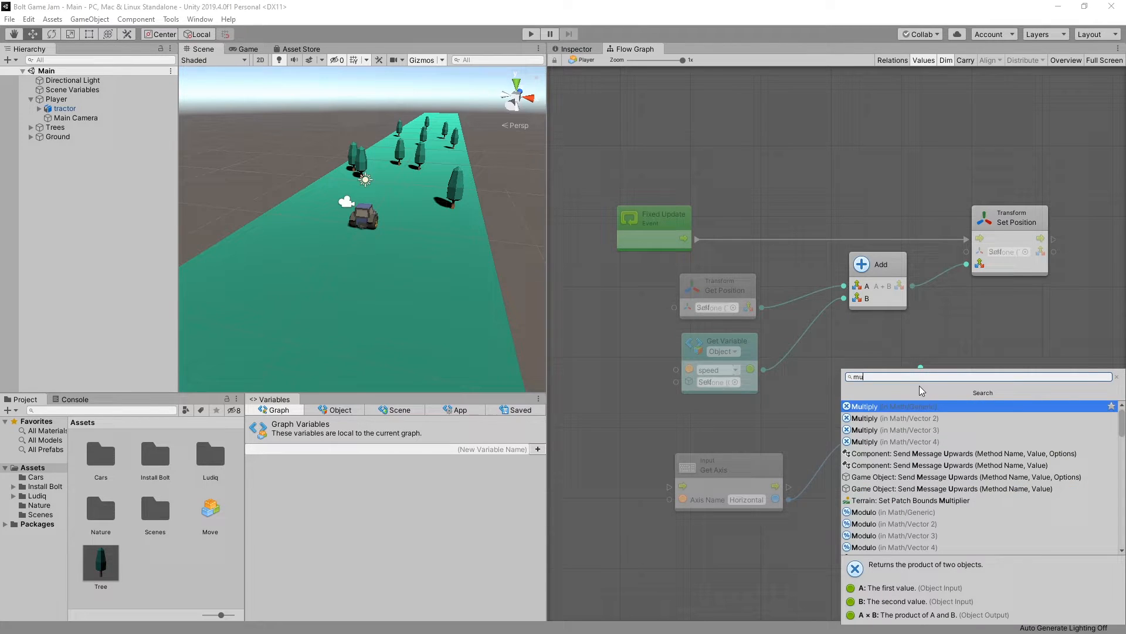
left_click(864, 406)
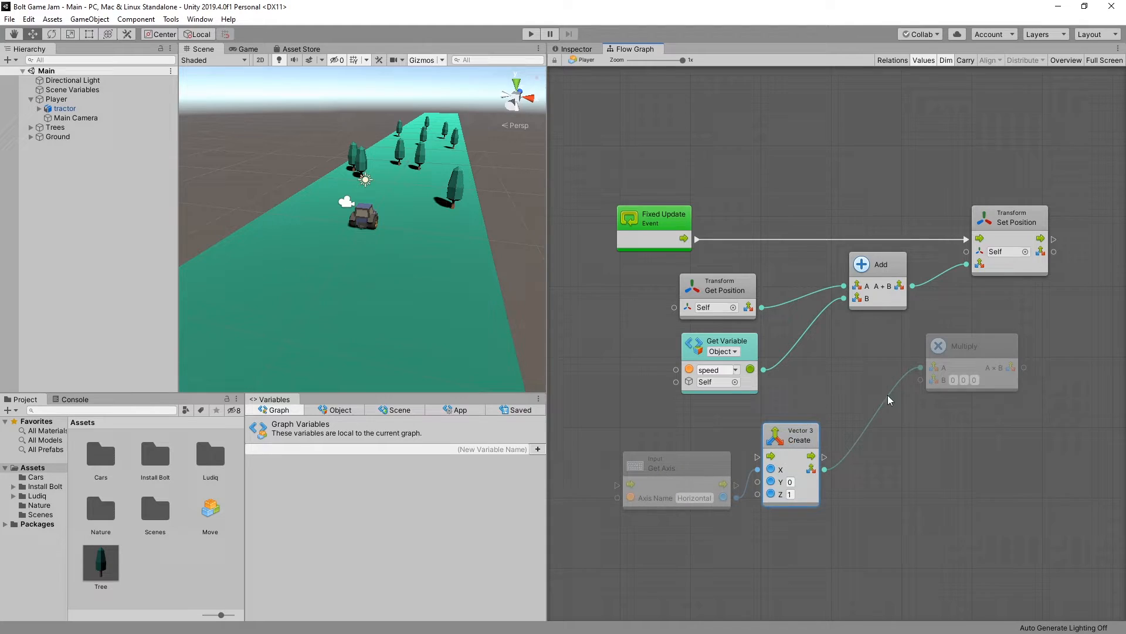
left_click_drag(972, 345, 873, 355)
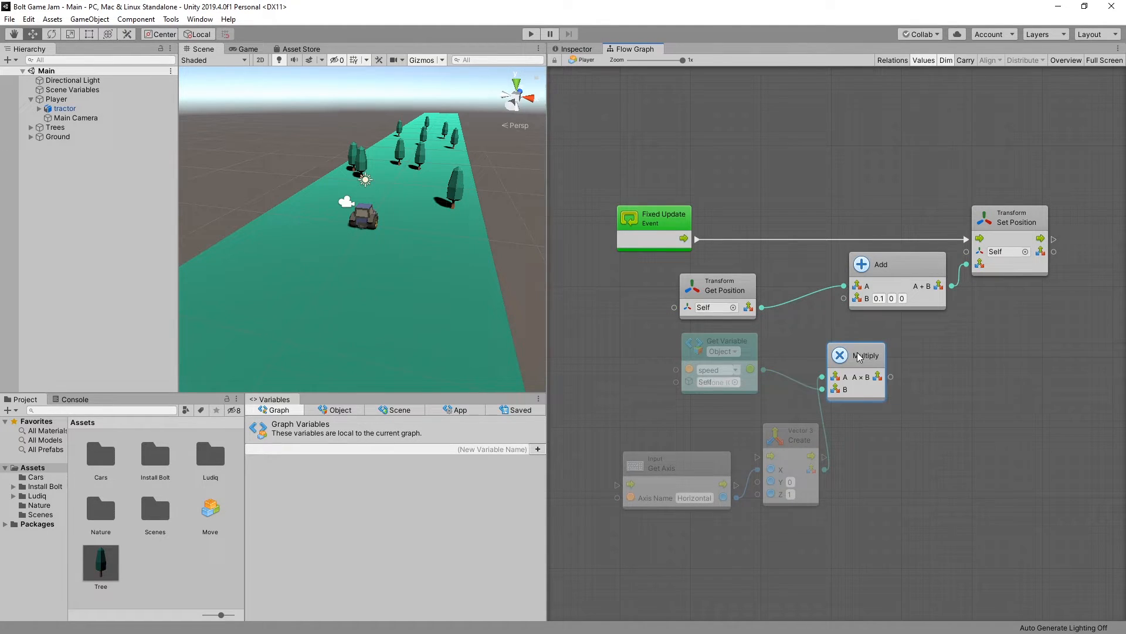
left_click_drag(867, 355, 817, 335)
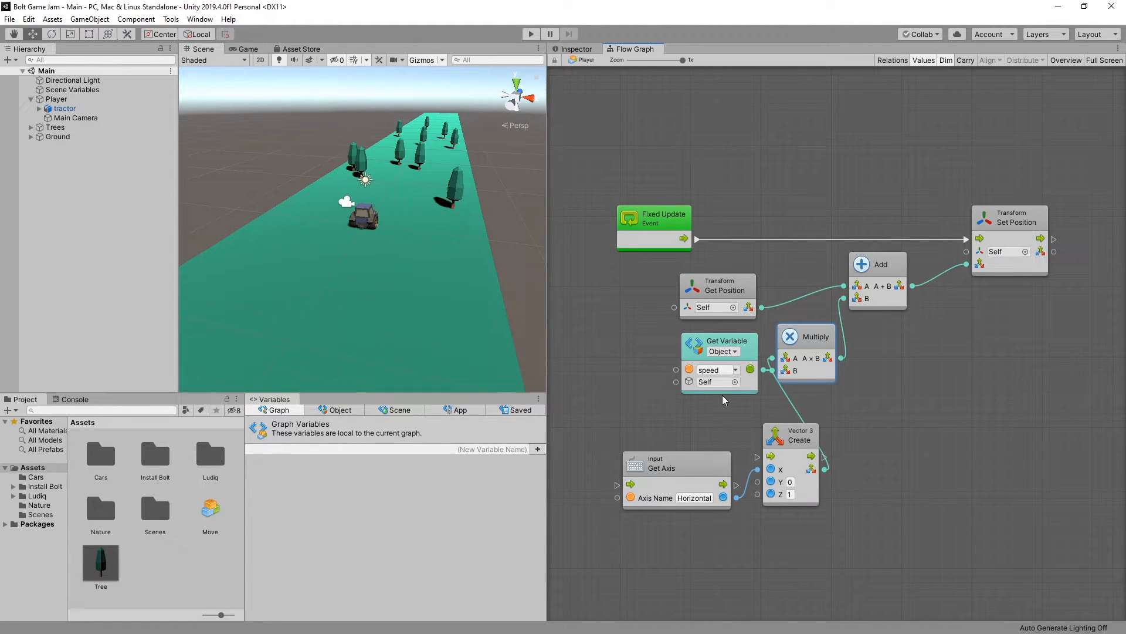
mouse_move(679, 433)
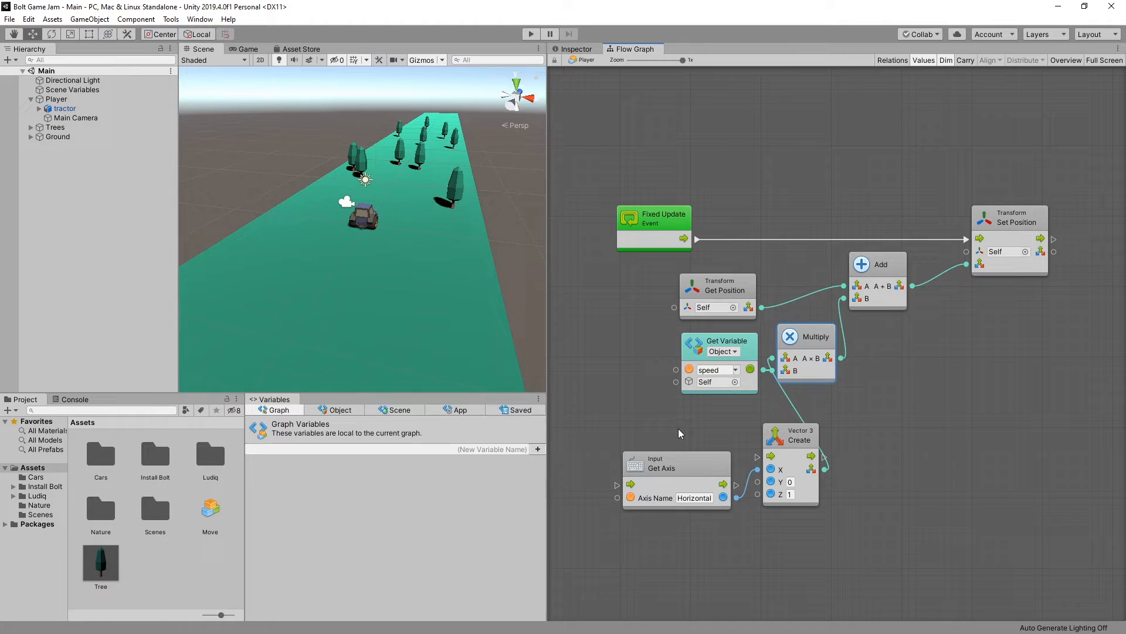
mouse_move(688, 454)
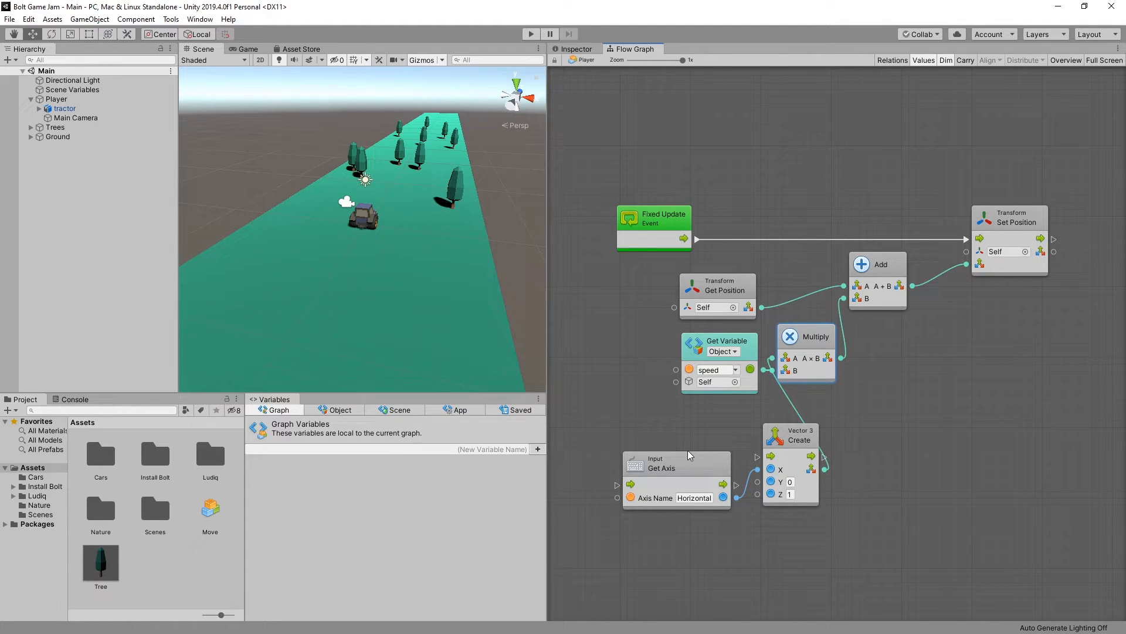
mouse_move(682, 430)
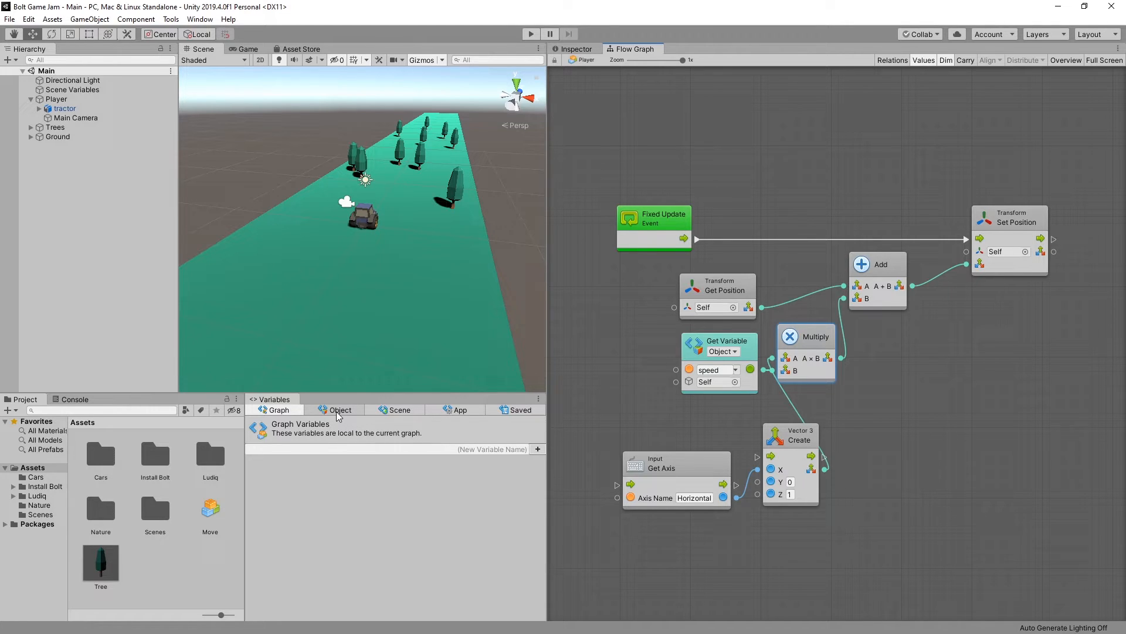
Set the tractor's speed object variable X value to 0.15
left_click(339, 409)
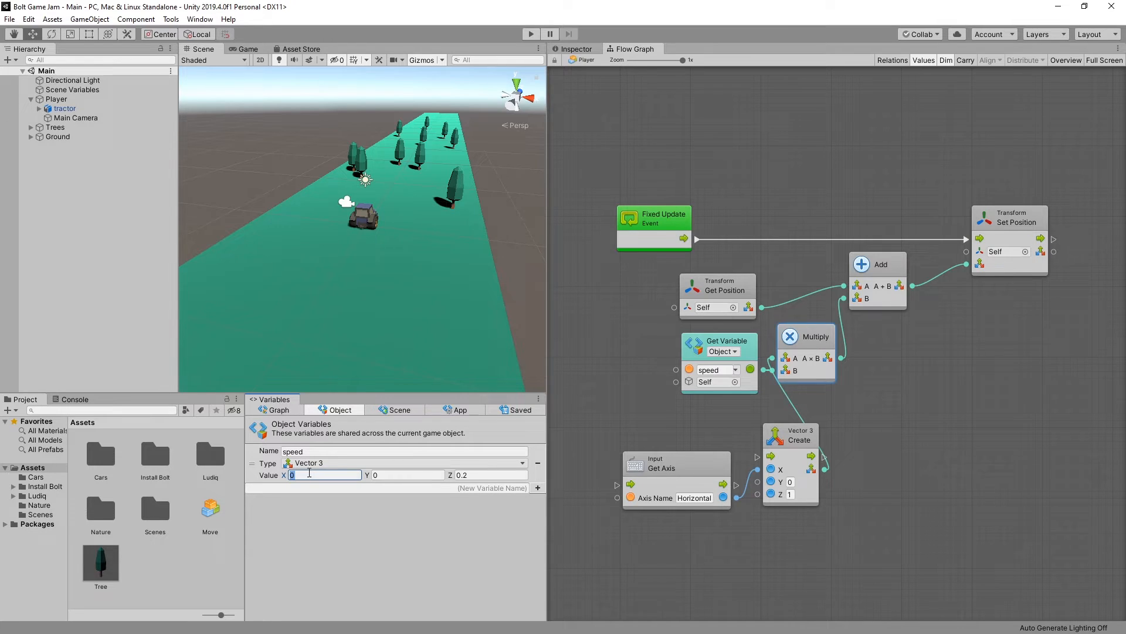
type("0.15")
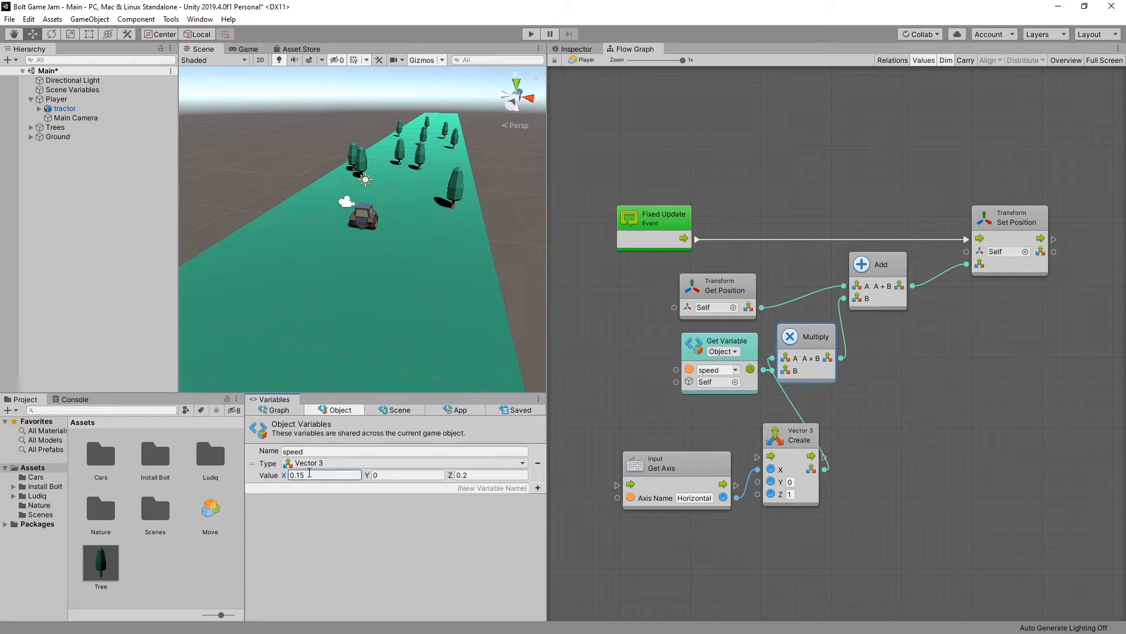
left_click(530, 34)
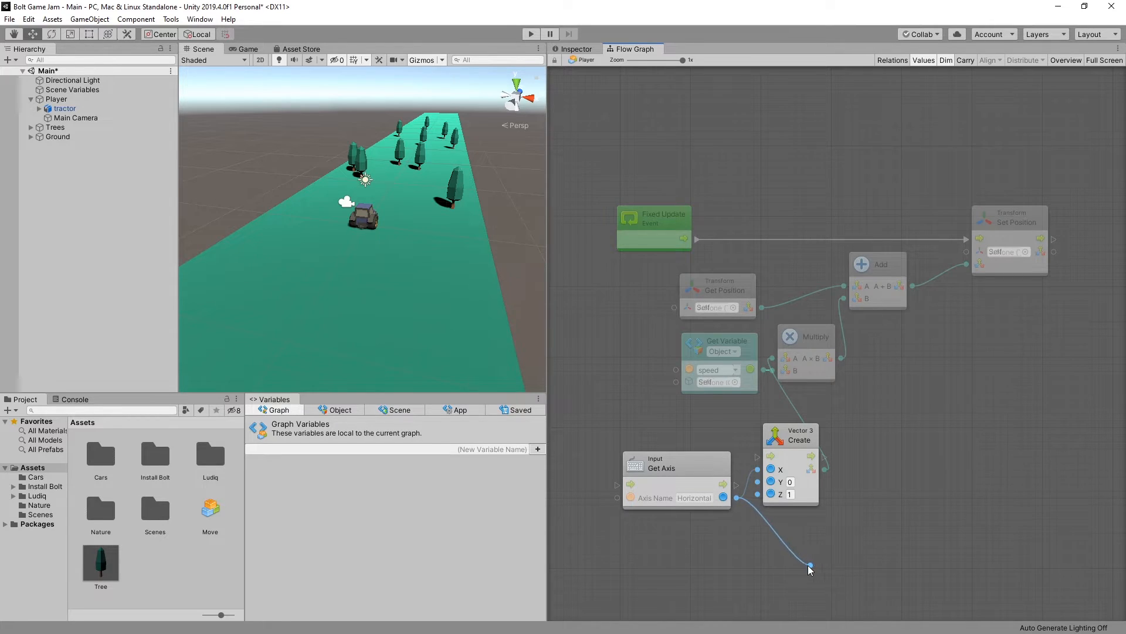
Add a Multiply unit for the axis value with a Vector 3 literal (0, 30, 0) factor
type("mul")
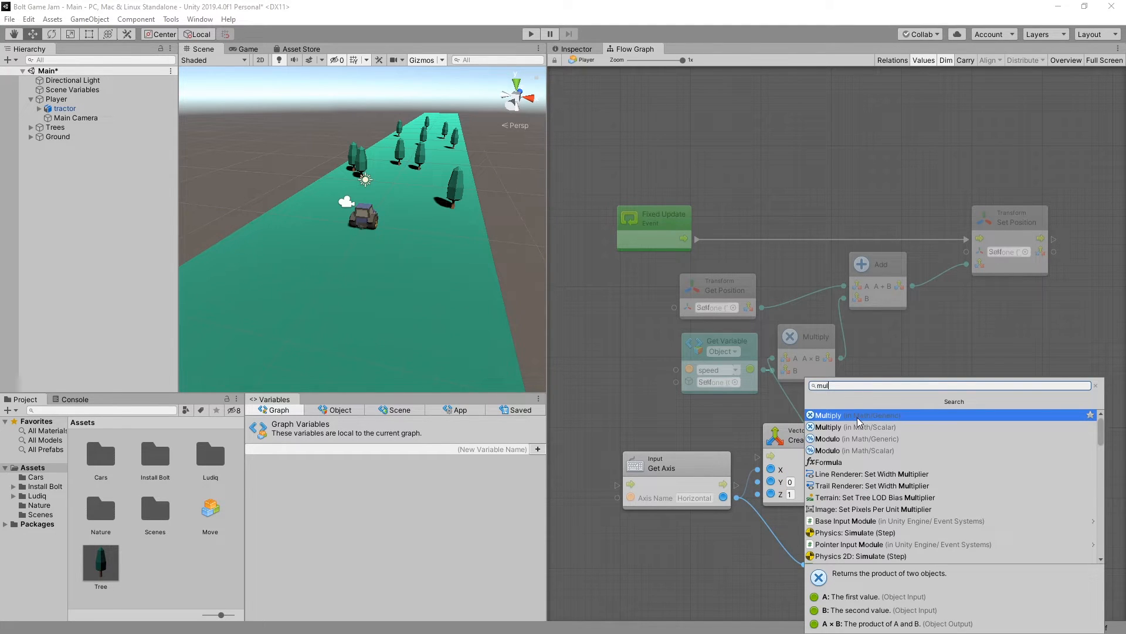
left_click(829, 415)
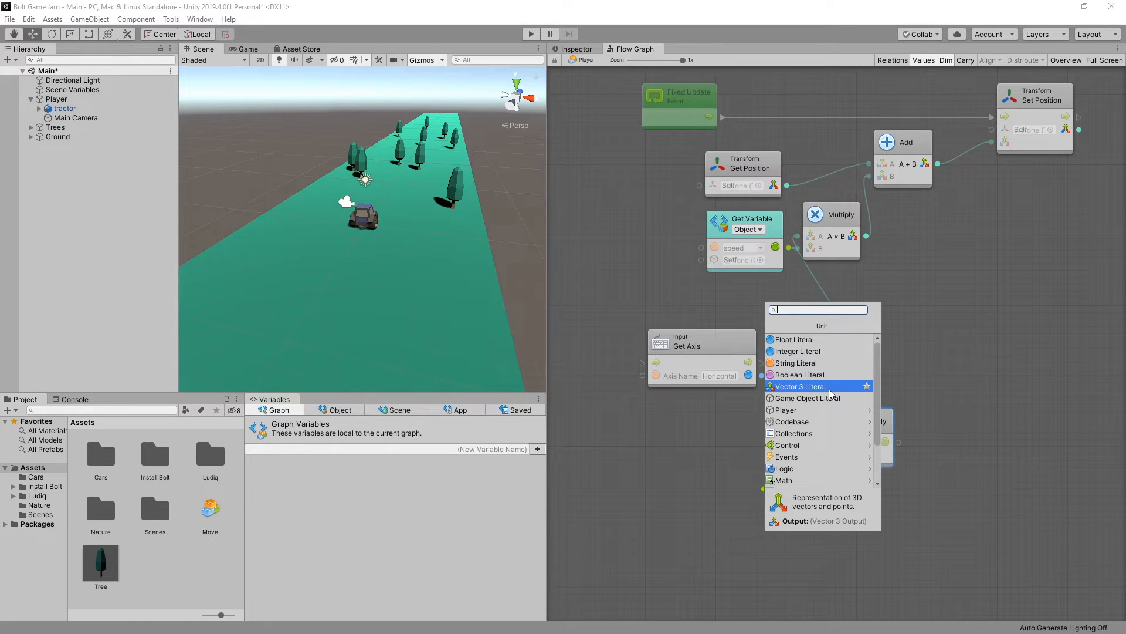
left_click(800, 386)
type("e")
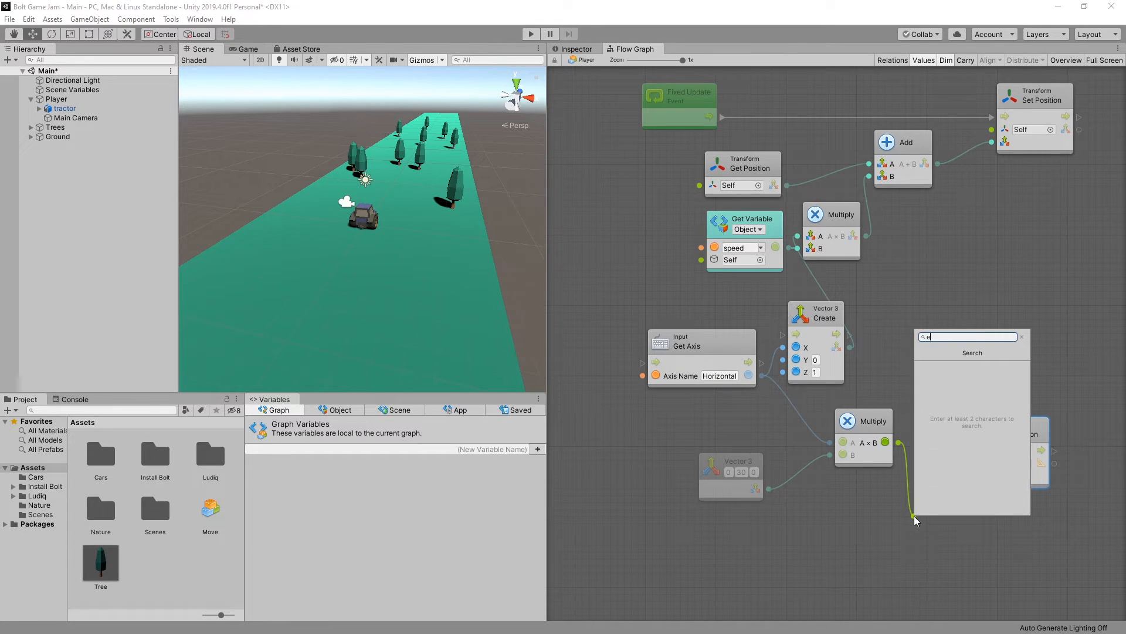
Add a Quaternion Euler unit from the product, feeding Set Rotation after Set Position
type("u")
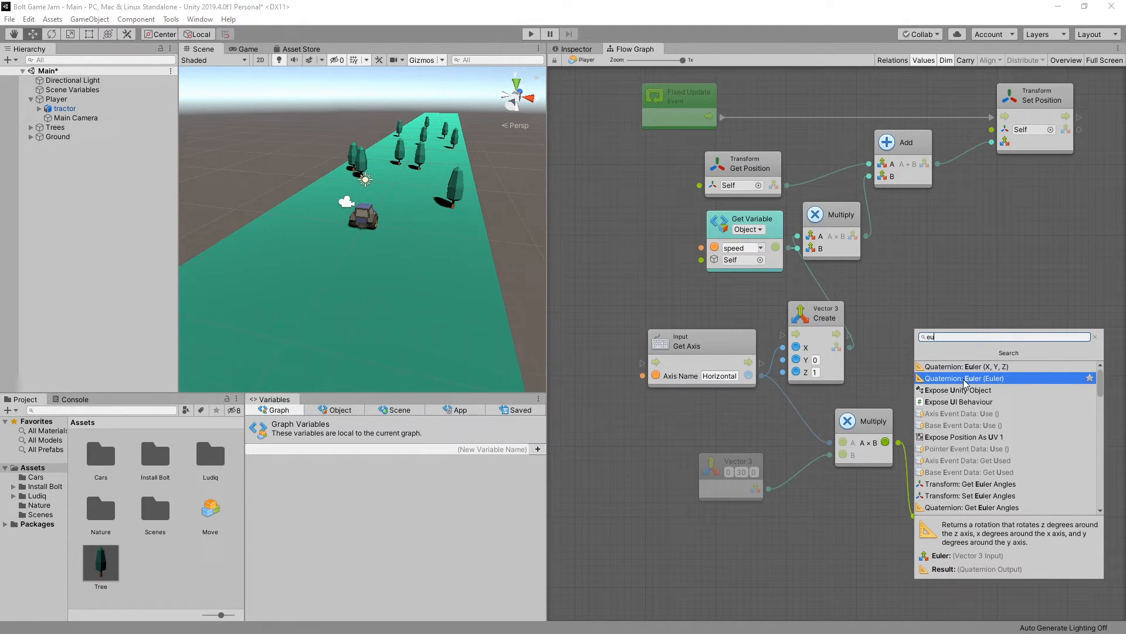
left_click(963, 378)
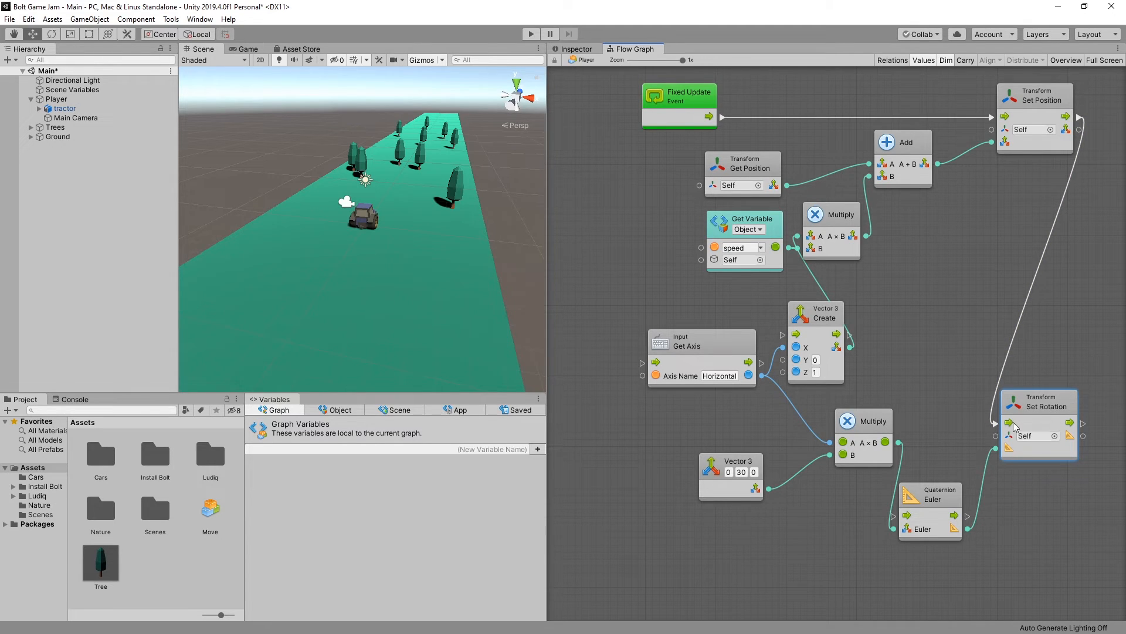
mouse_move(861, 288)
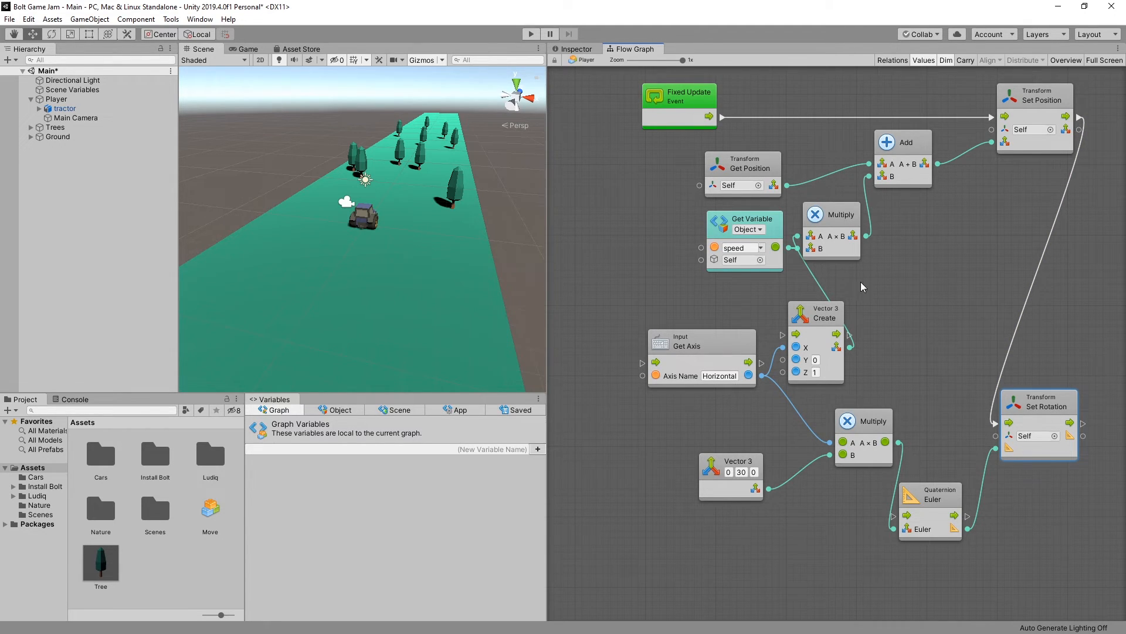
left_click(531, 34)
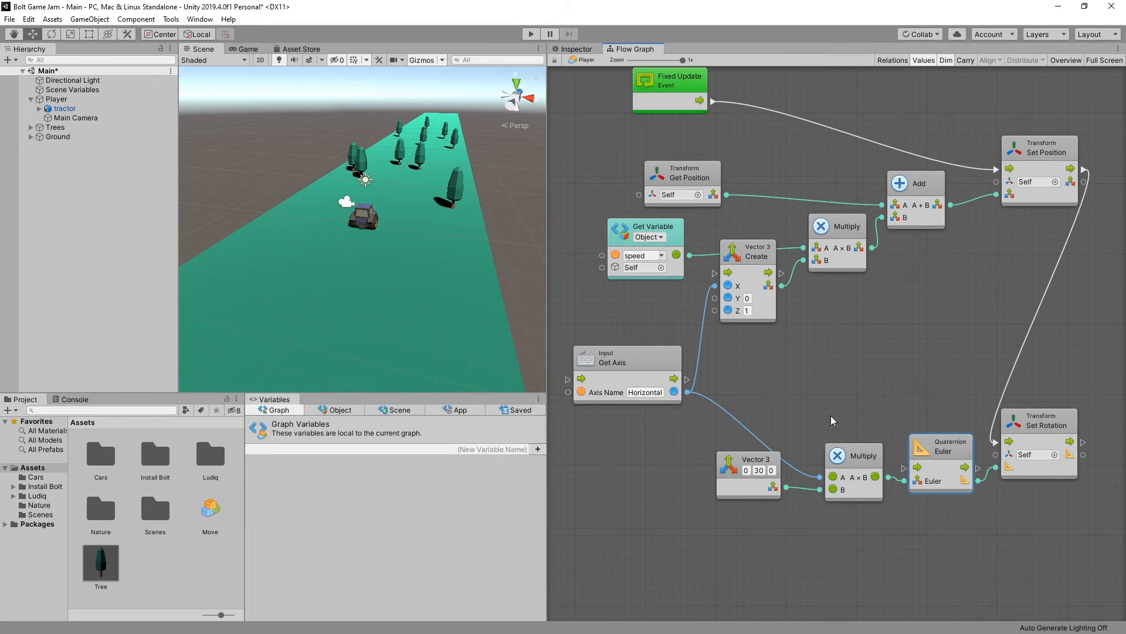
mouse_move(760, 220)
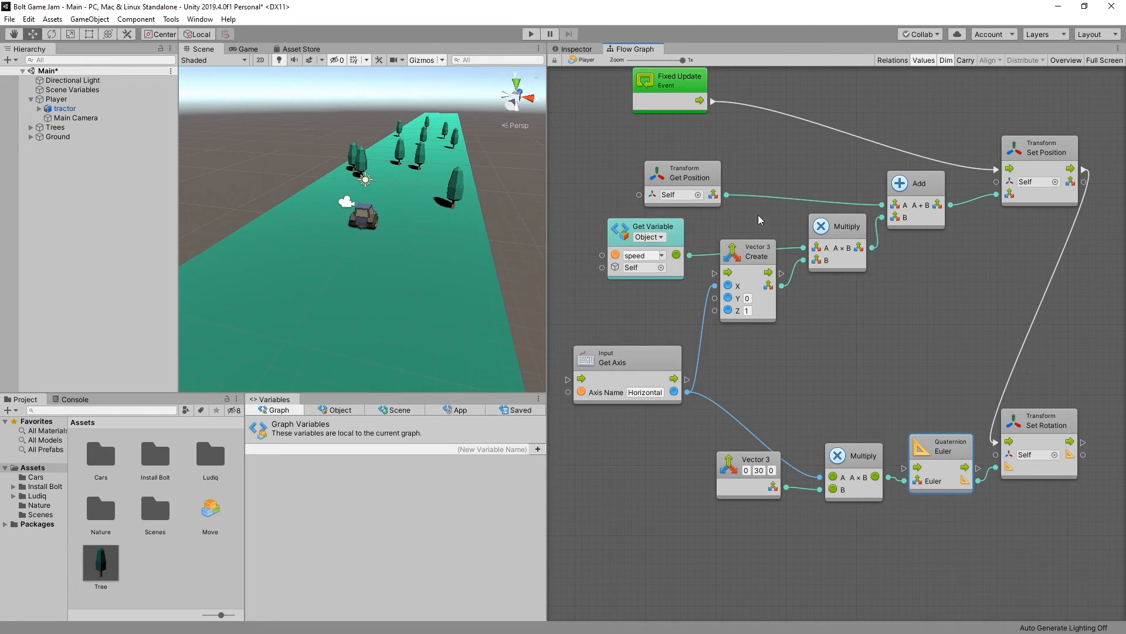
mouse_move(745, 275)
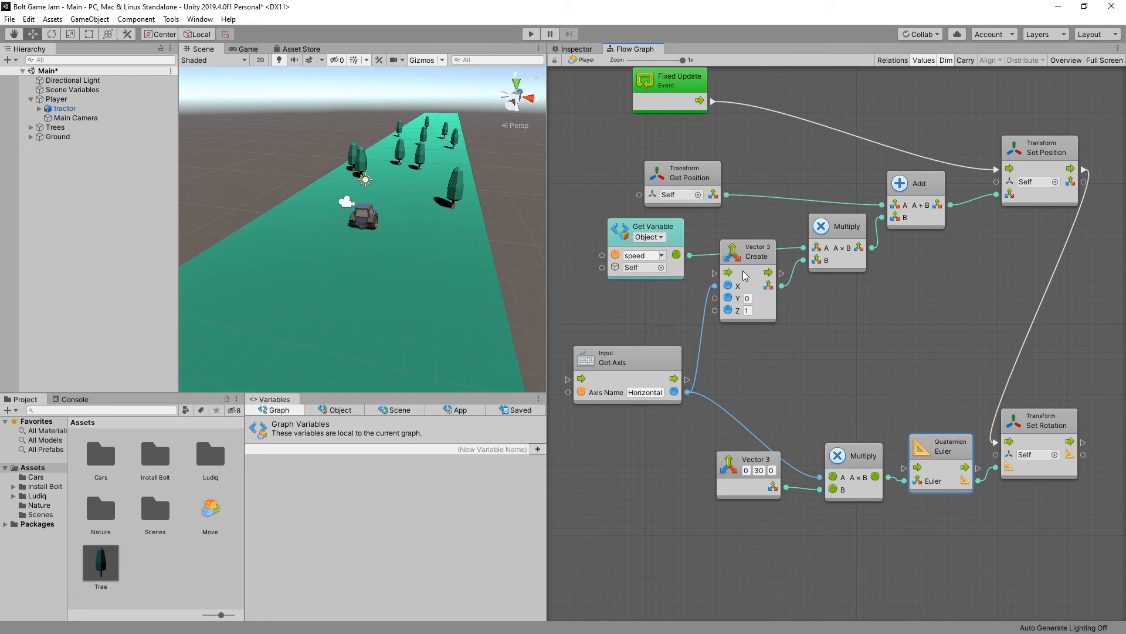
mouse_move(564, 124)
type("Set Rotation")
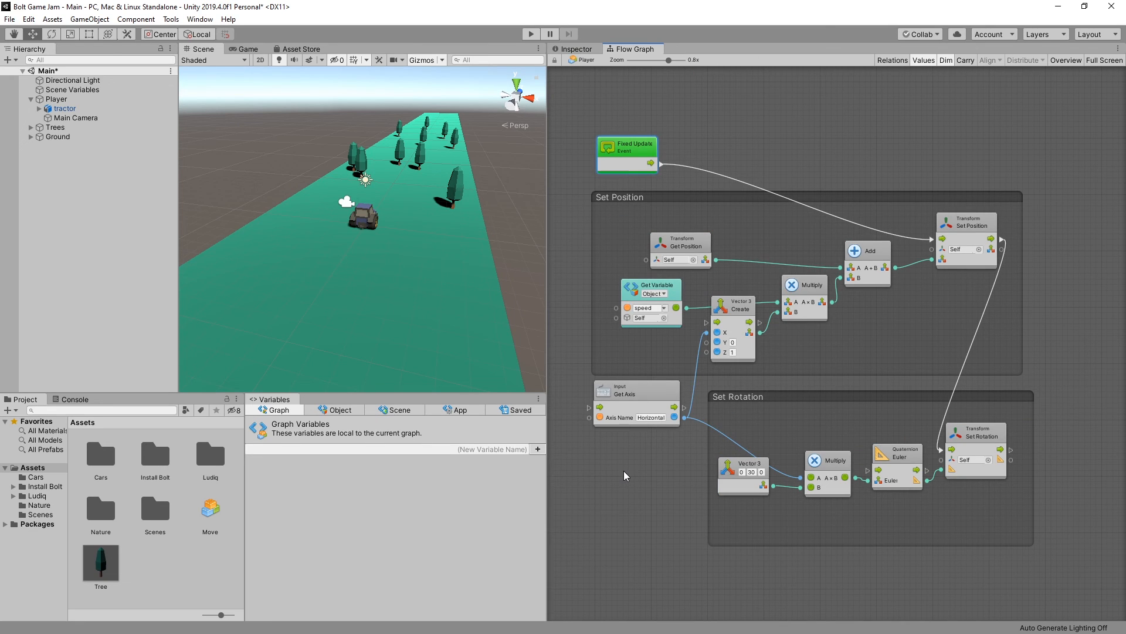
mouse_move(624, 474)
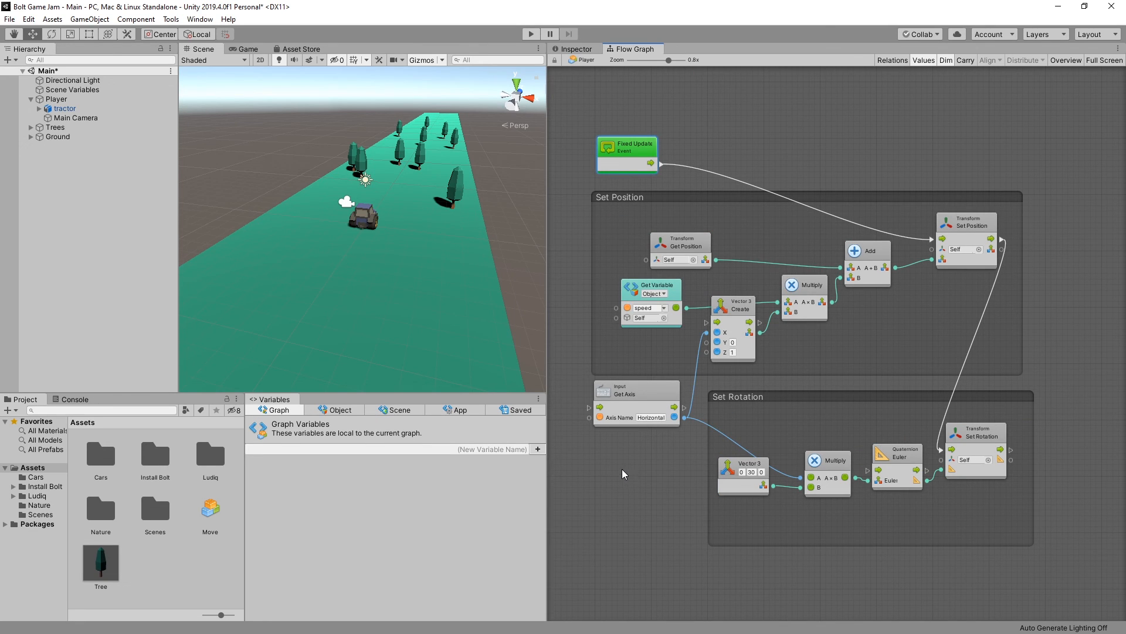